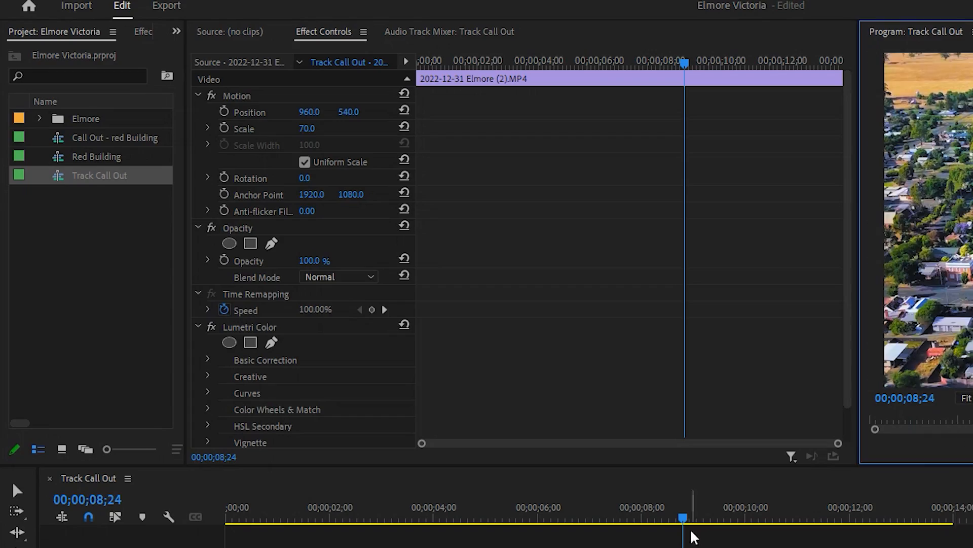
# Jump to about 4 seconds in Track Call Out and bring in the Red Building sequence.
pyautogui.click(481, 517)
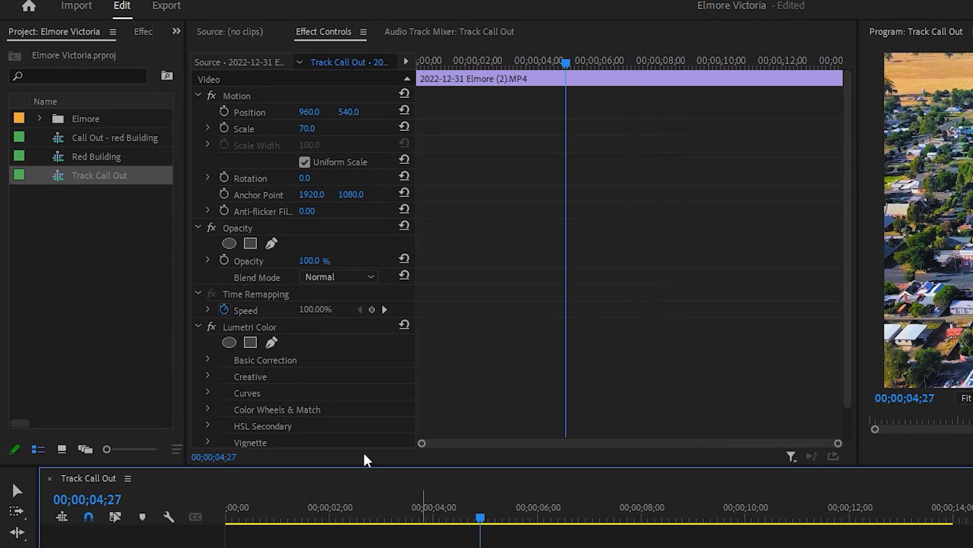
pyautogui.moveTo(62, 159)
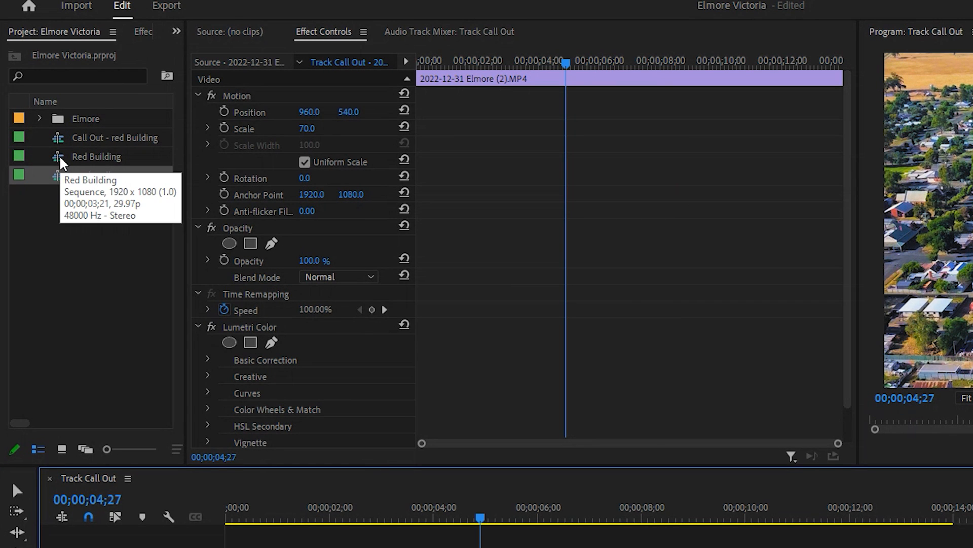
pyautogui.doubleClick(97, 157)
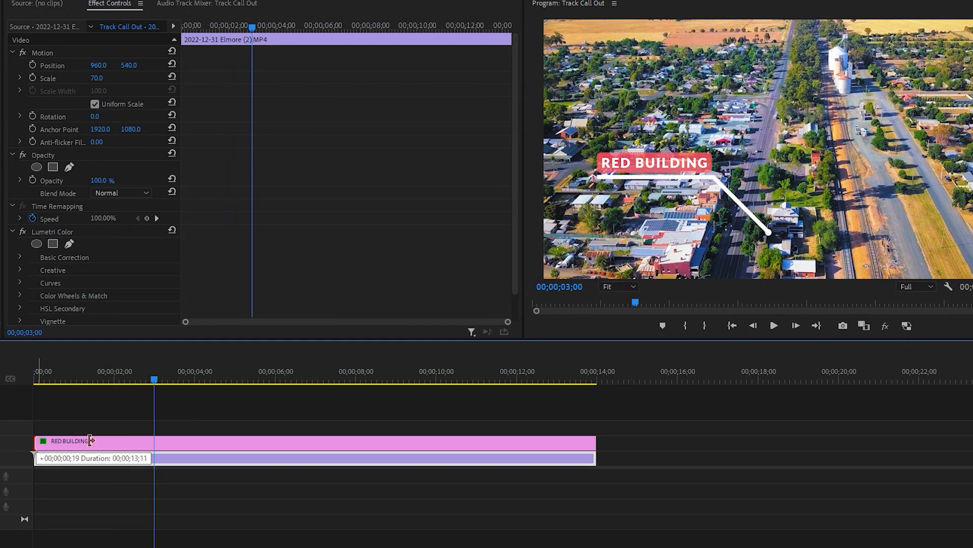
# Trim the RED BUILDING graphic's start to near 00;00;03;00 over the drone clip.
pyautogui.click(477, 378)
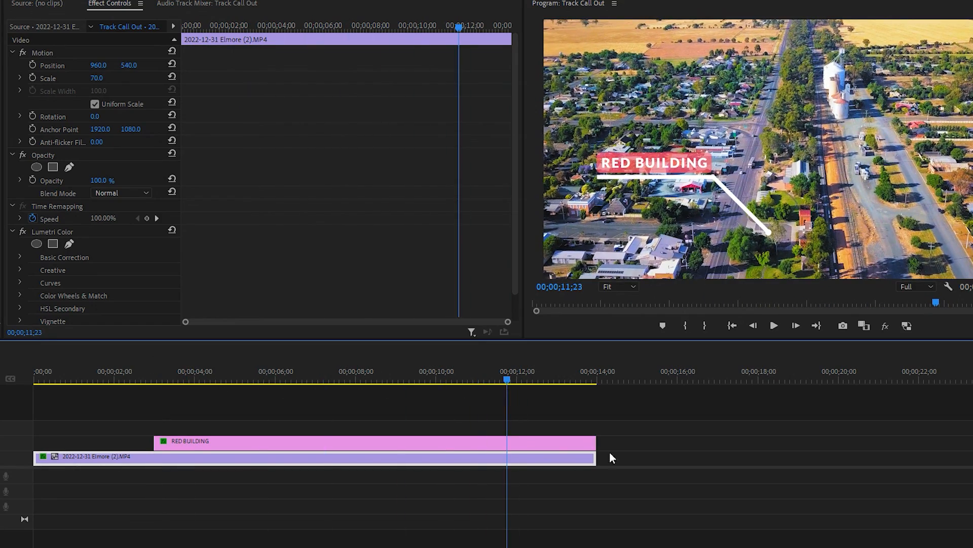
pyautogui.click(54, 379)
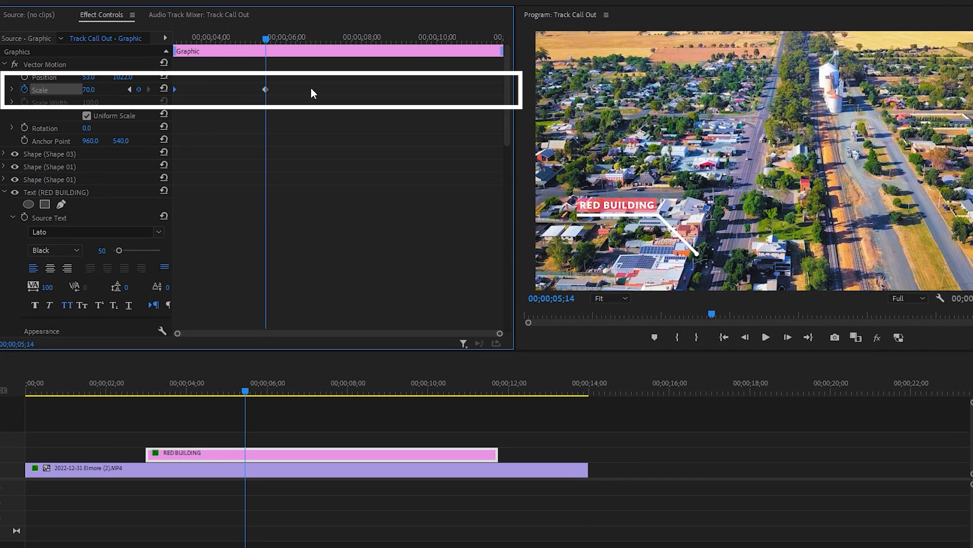
# Place the playhead at the graphic's start to lower its opening scale keyframe to 50.
pyautogui.click(185, 390)
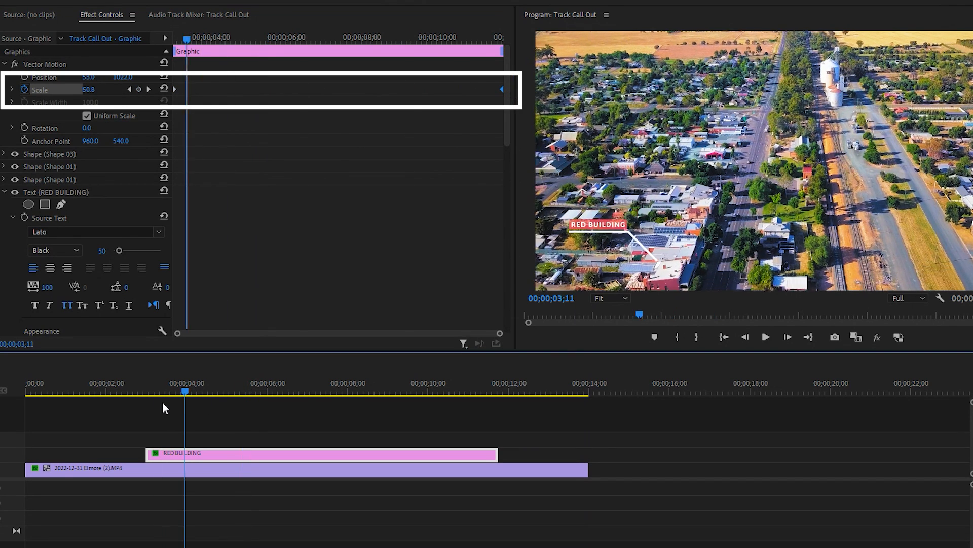
pyautogui.click(147, 392)
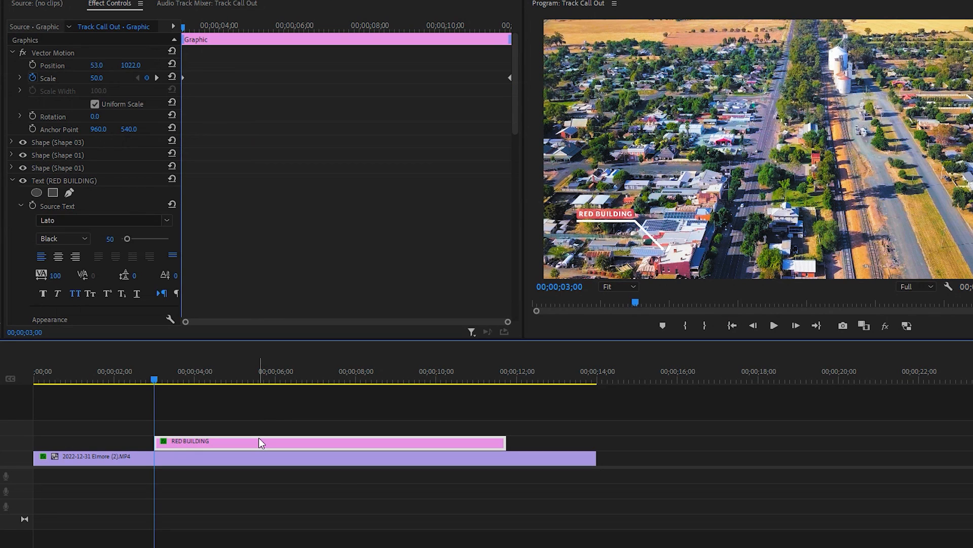
pyautogui.moveTo(261, 442)
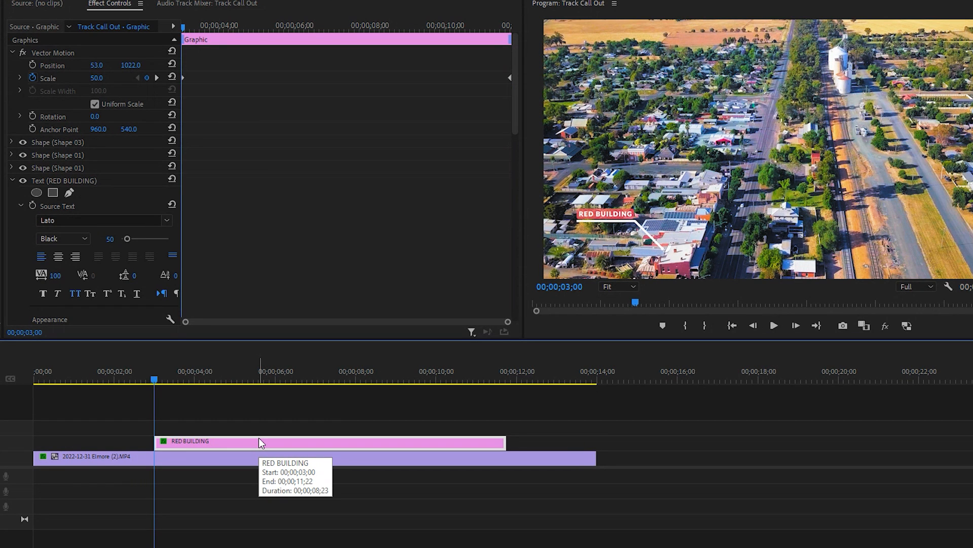
pyautogui.moveTo(61, 99)
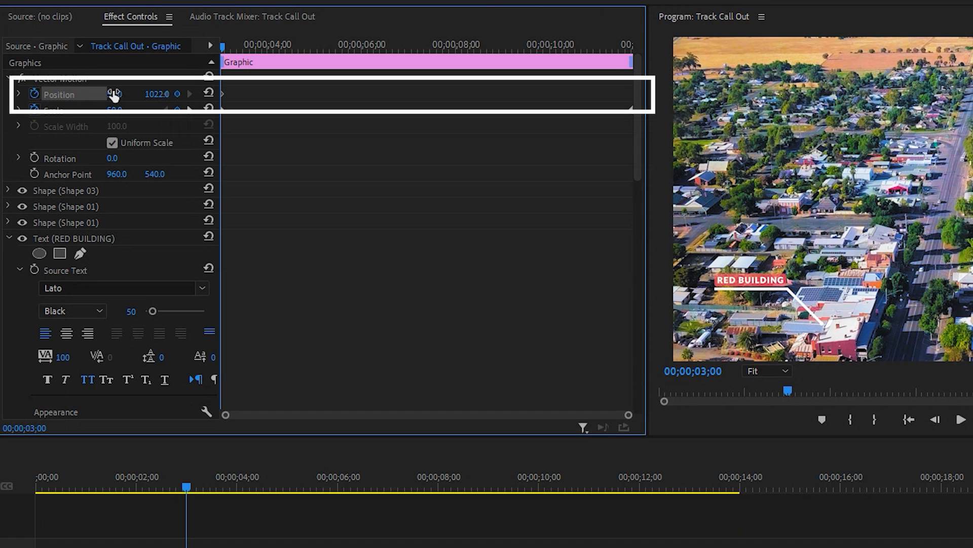
# Scrub the Position value so the callout line points at the red building.
pyautogui.moveTo(93, 94); pyautogui.dragTo(125, 94)
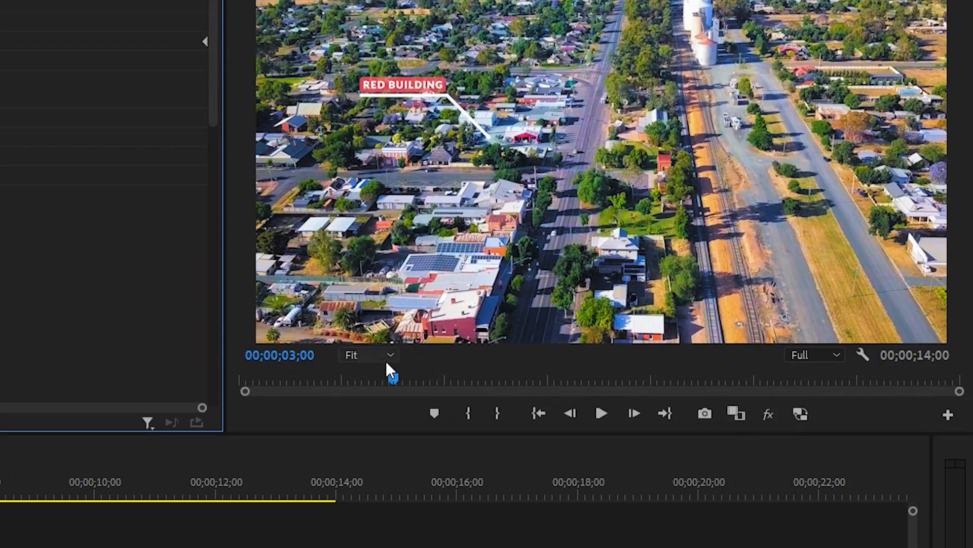
# At 100% zoom, nudge Position onto the red building and move later for the next keyframe.
pyautogui.click(368, 354)
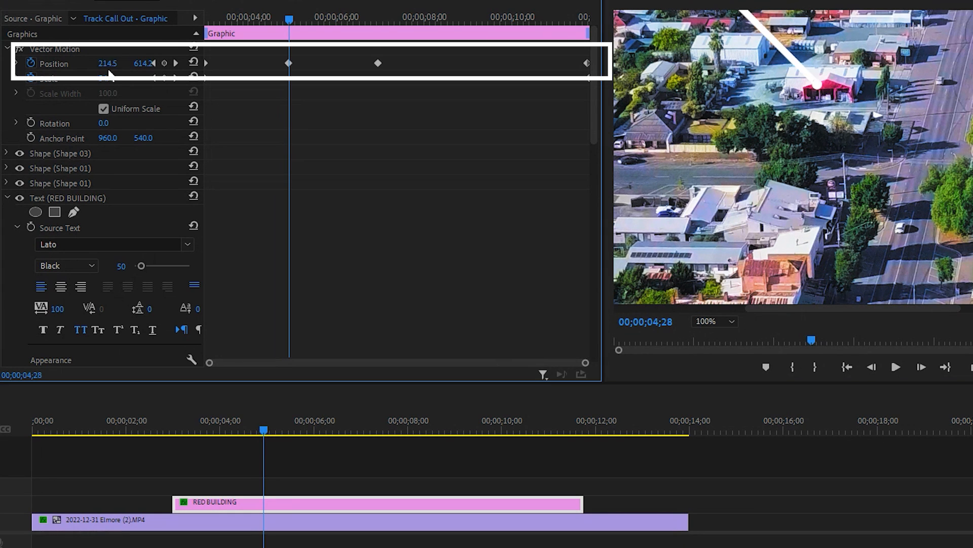
pyautogui.moveTo(107, 63); pyautogui.dragTo(125, 63)
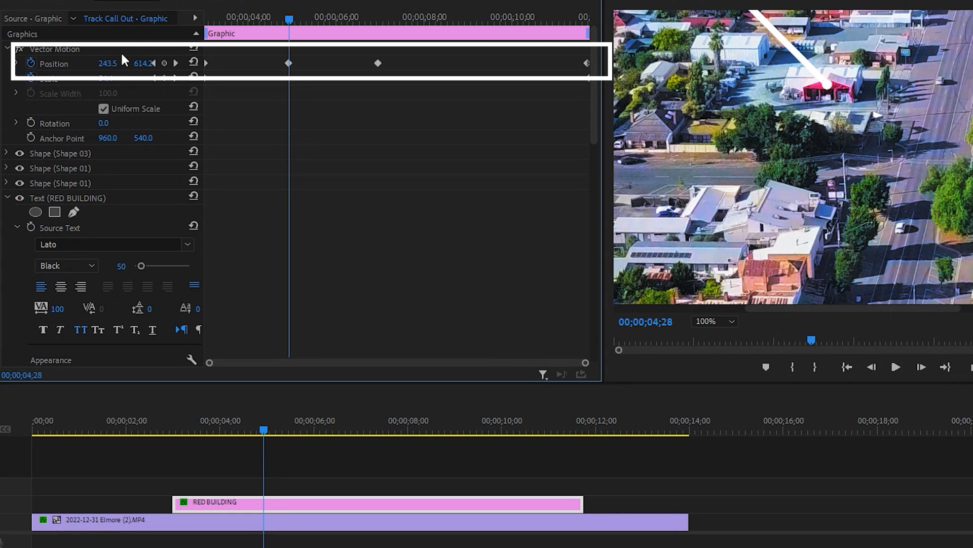
pyautogui.click(473, 429)
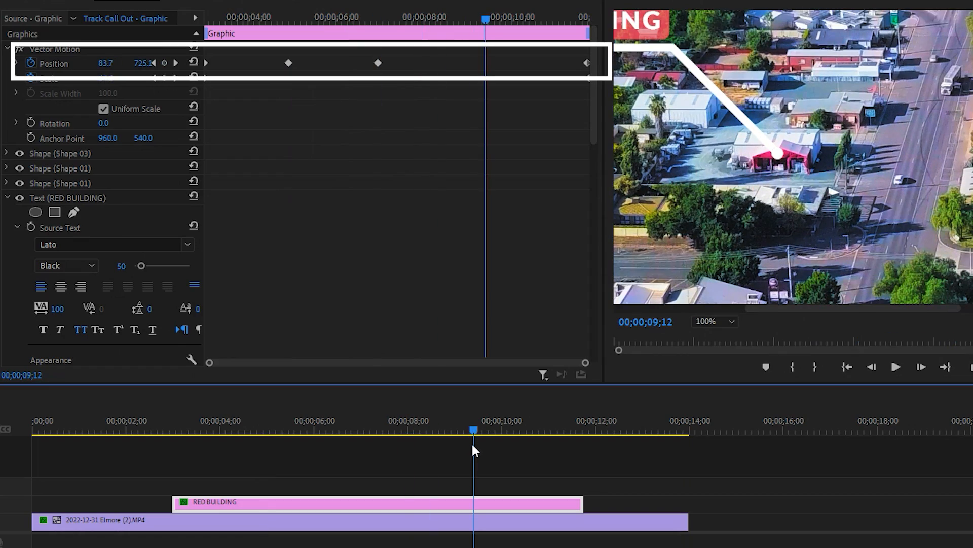